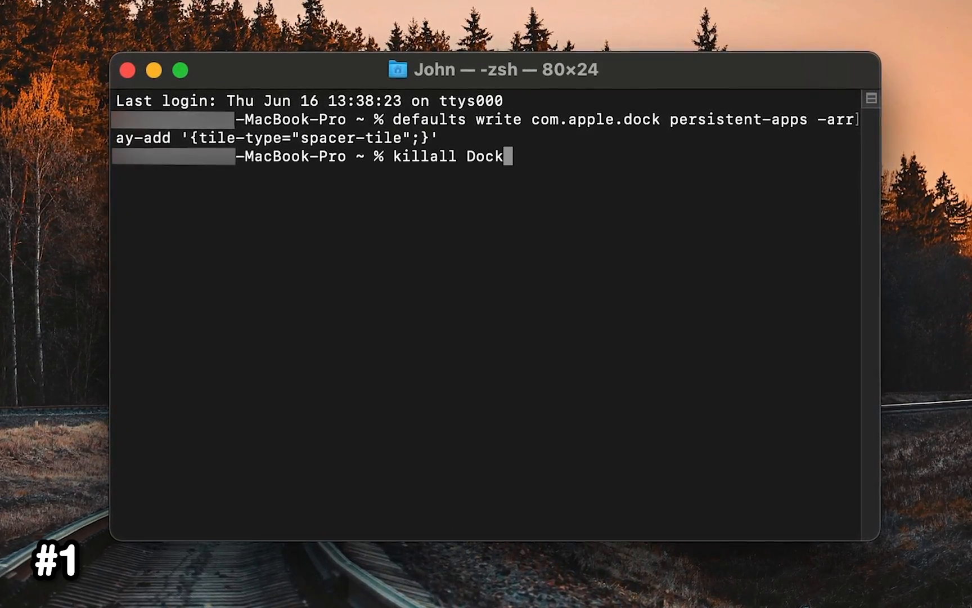
Run 'killall Dock' so the Dock restarts and shows the new spacer tile
key(Return)
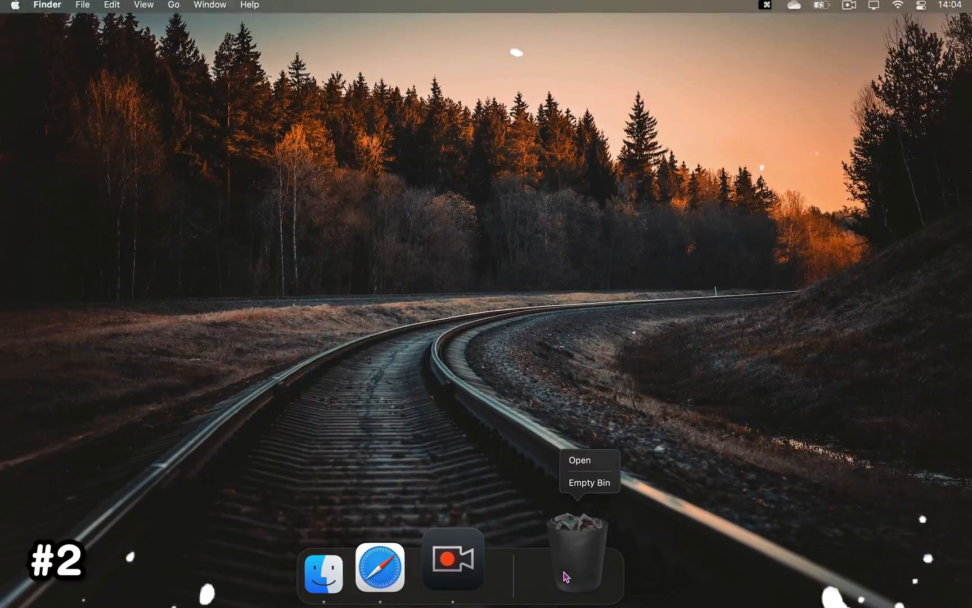
Empty the Bin, then permanently delete the item 'ye' with Command+Option+Delete and confirm
click(588, 481)
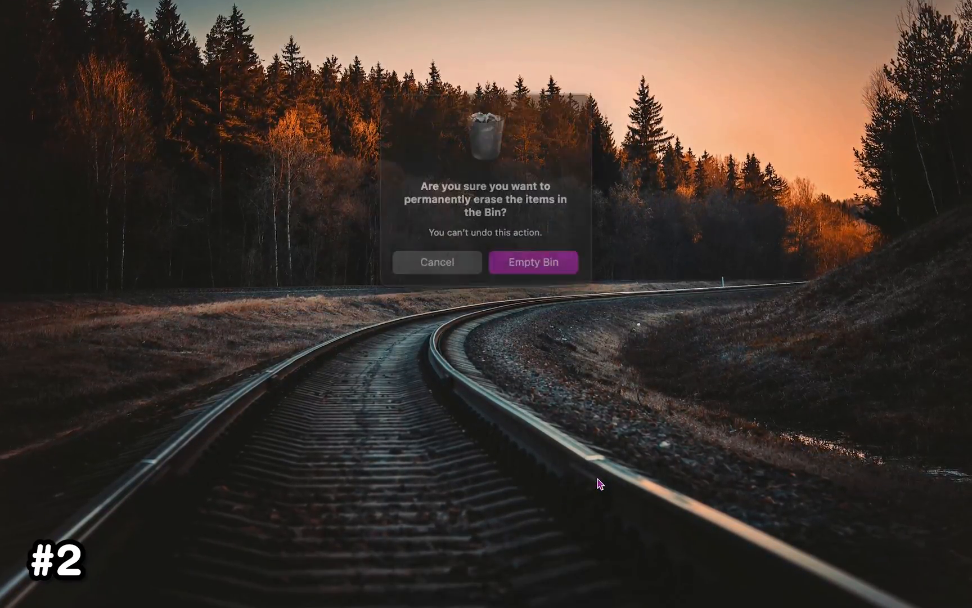
key(cmd+shift+backspace)
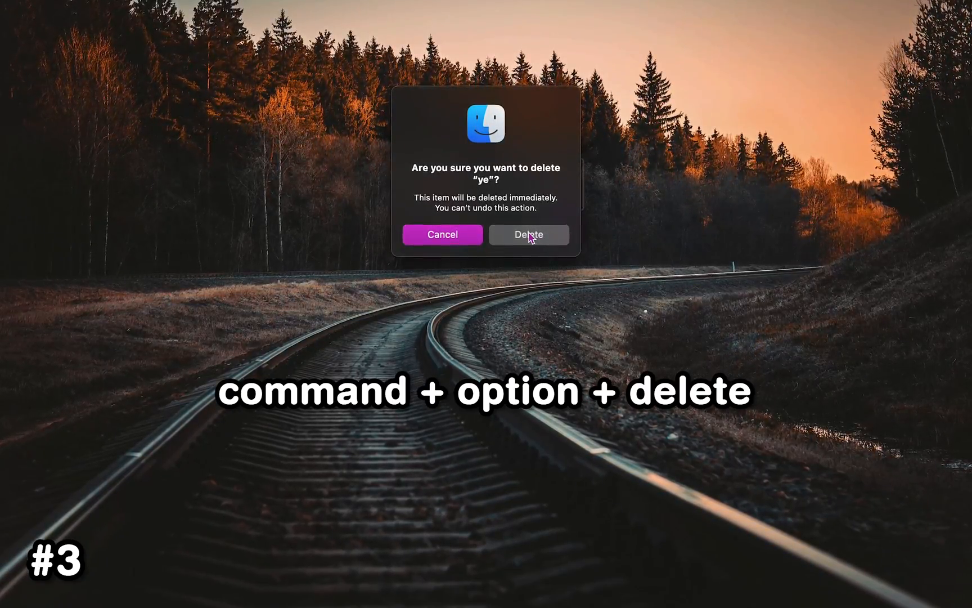
click(527, 234)
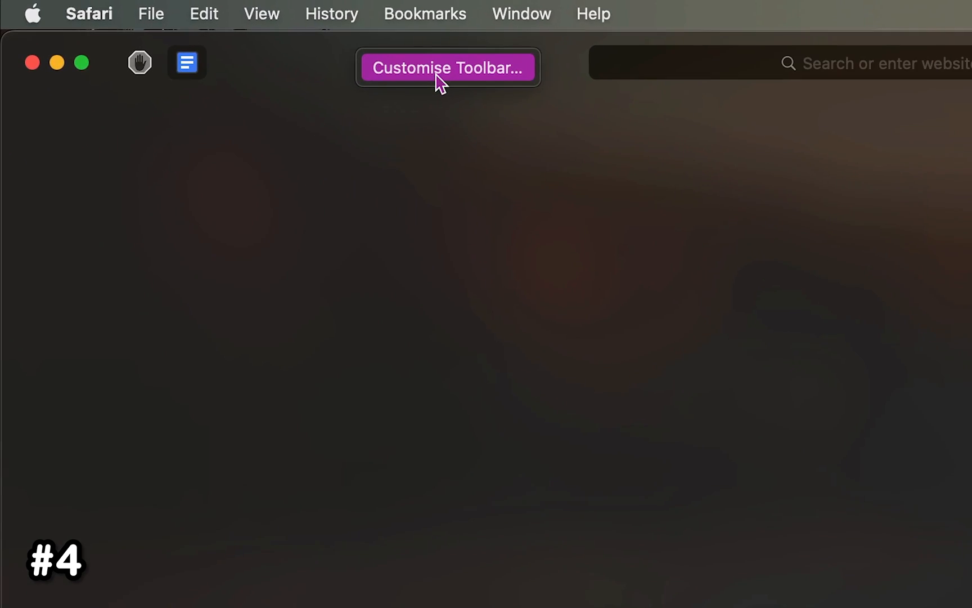
Bring up Safari's Customise Toolbar sheet from the toolbar
click(448, 67)
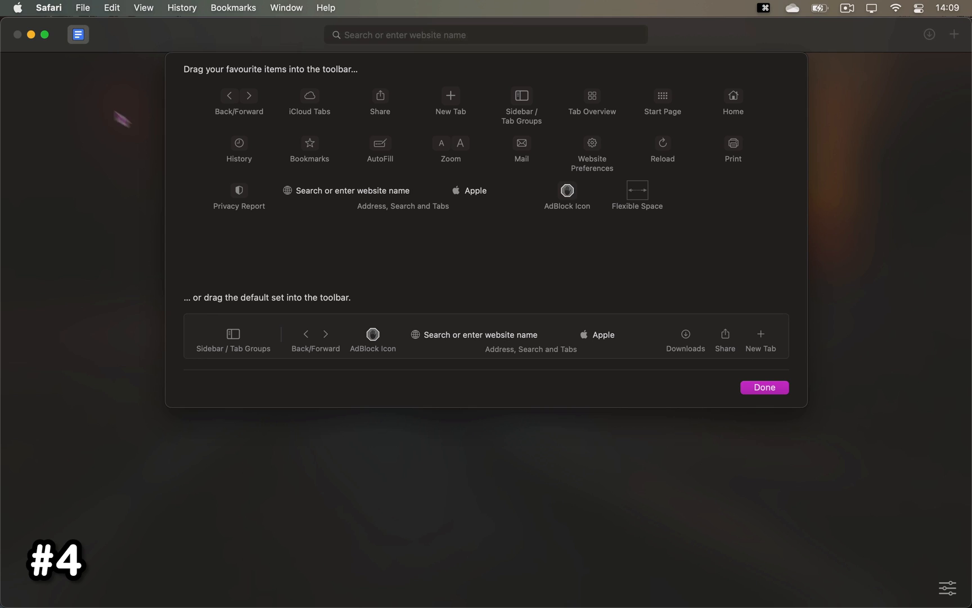
mouse_move(139, 87)
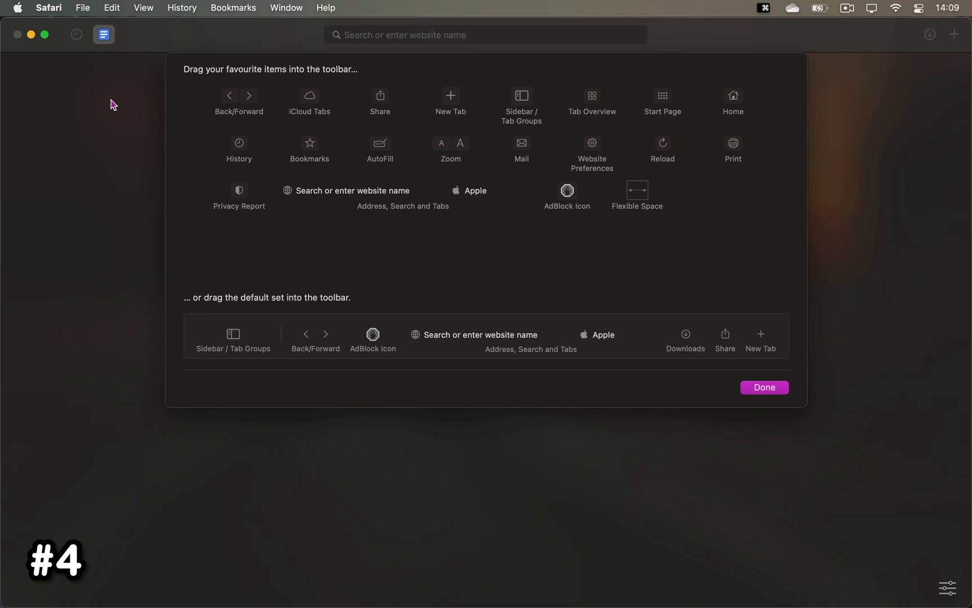
click(764, 387)
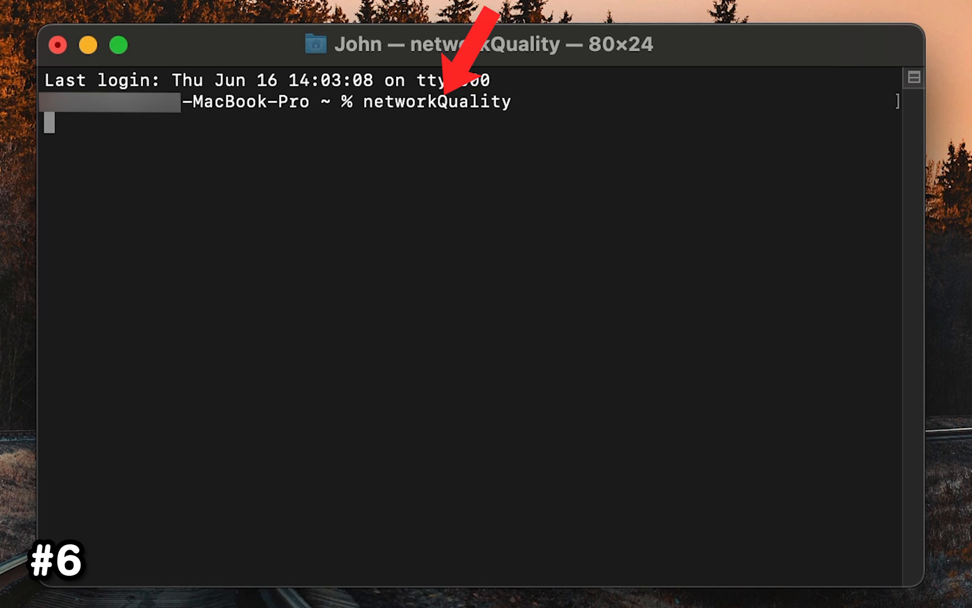
Run the networkQuality command to measure the internet connection
key(Return)
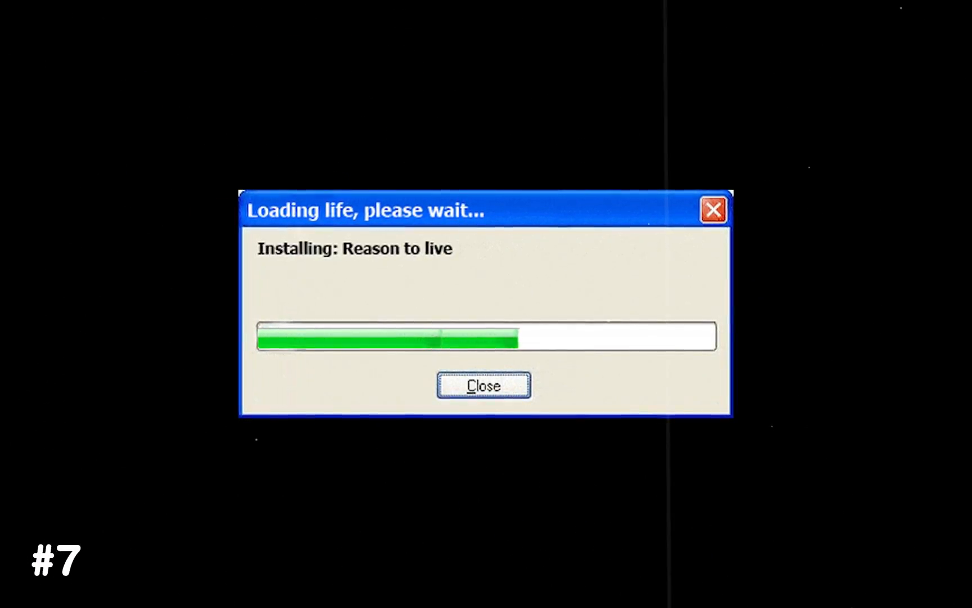
Open a Finder window from the Dock and show the Go menu's folder destinations
click(482, 384)
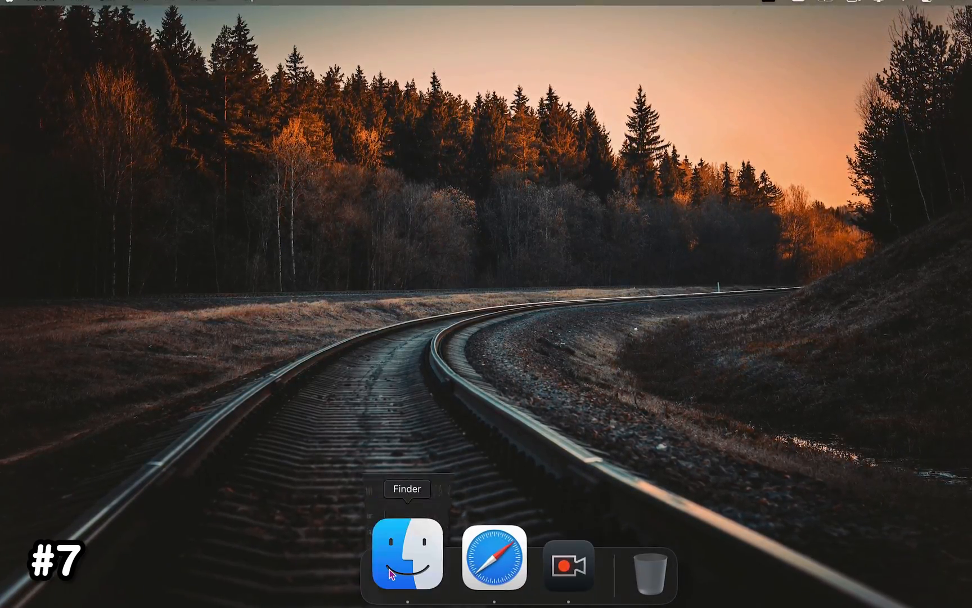
click(406, 557)
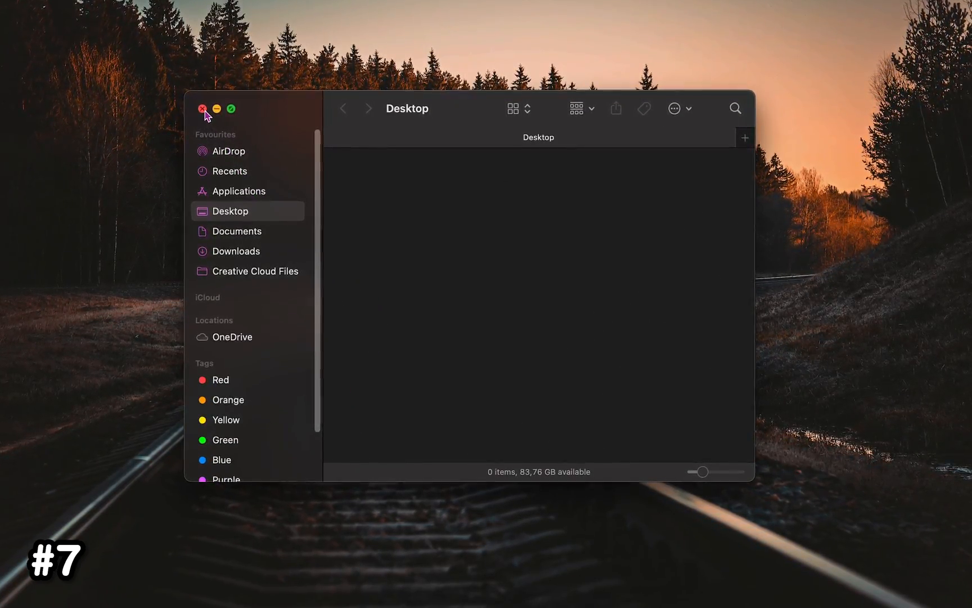
click(240, 190)
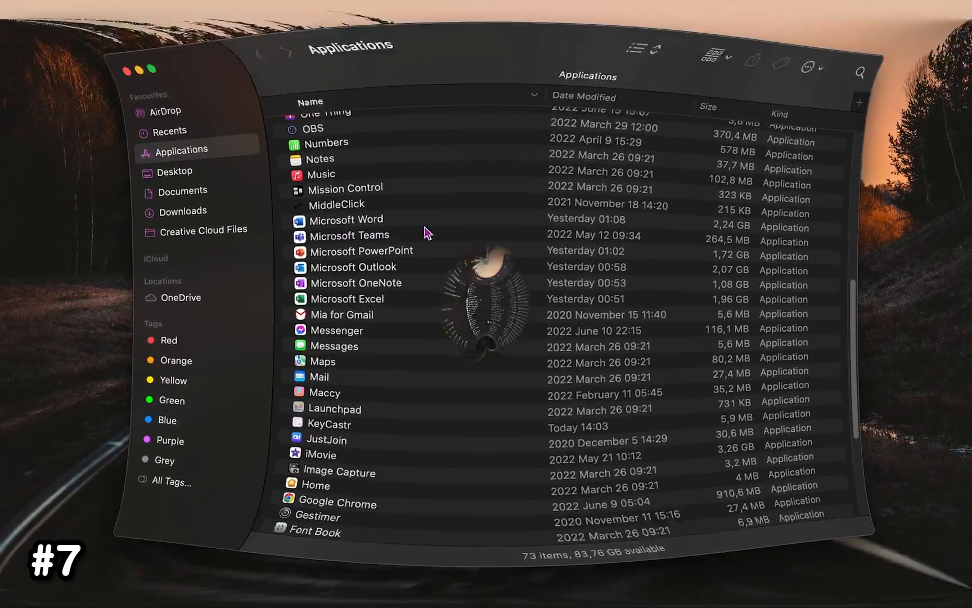
click(174, 8)
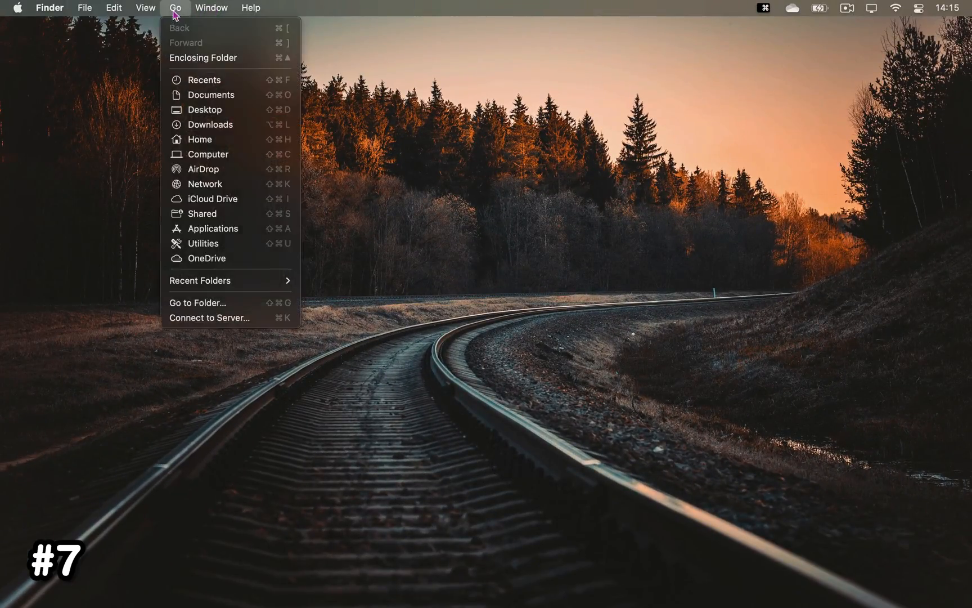
mouse_move(214, 228)
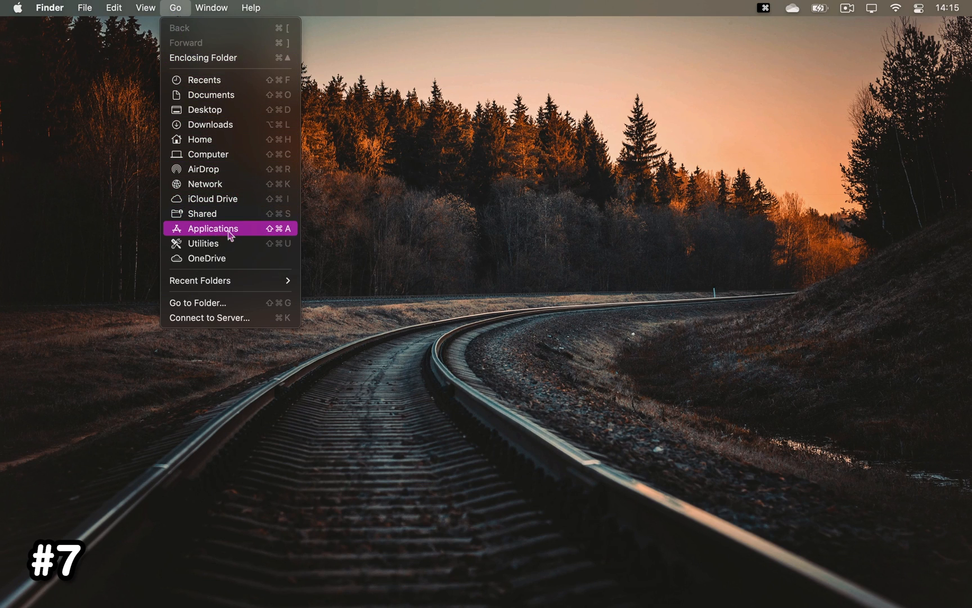
mouse_move(539, 366)
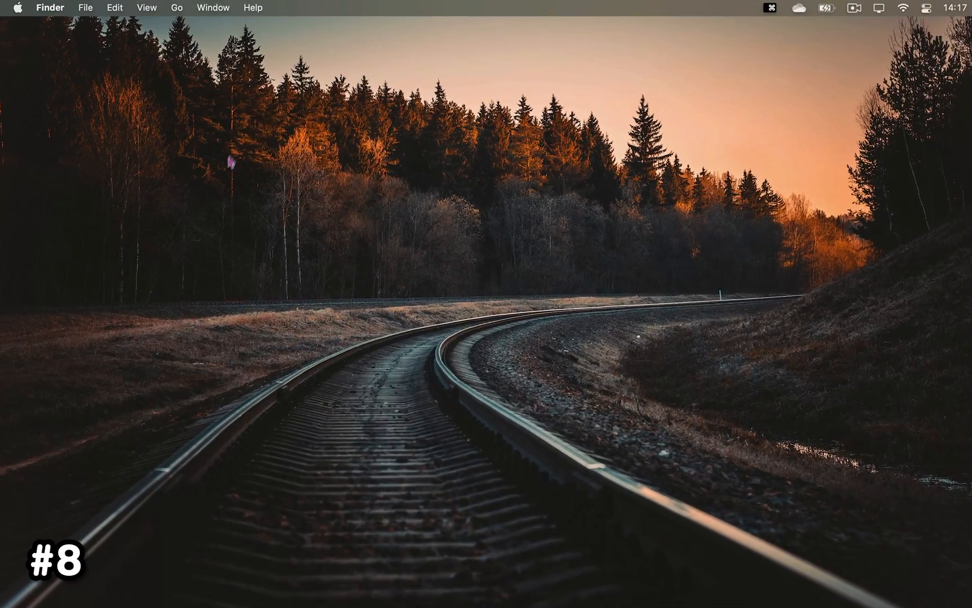
Show Launchpad and delete the One Thing app, confirming the removal
key(F4)
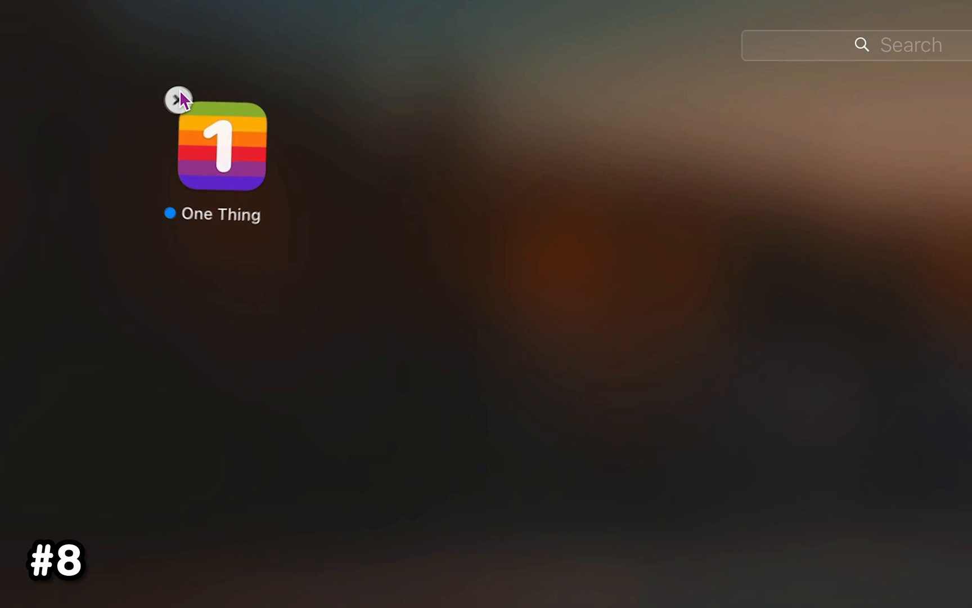
click(177, 100)
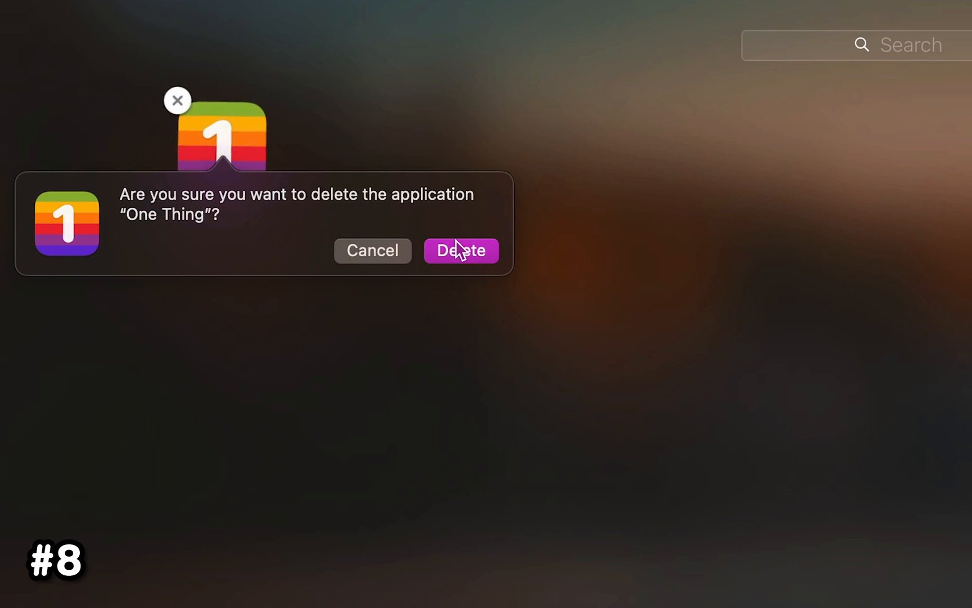
click(460, 250)
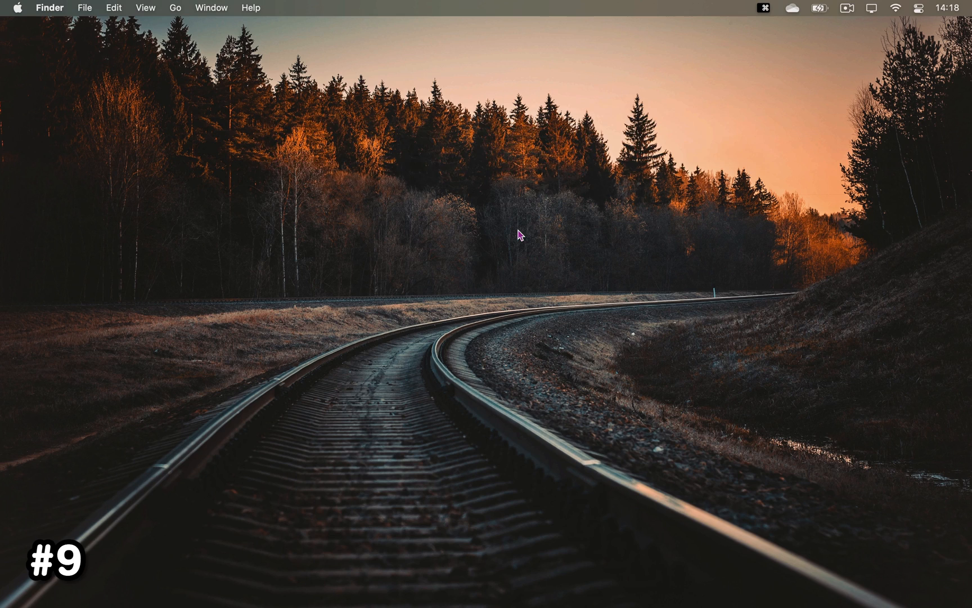
In System Preferences Accessibility, choose Orange as the pointer colour
click(520, 308)
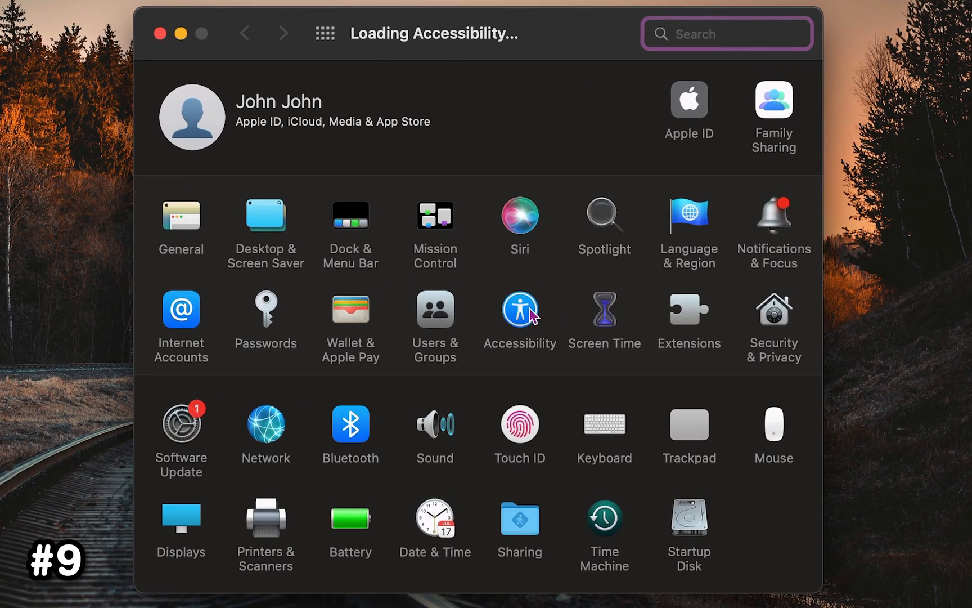
click(520, 316)
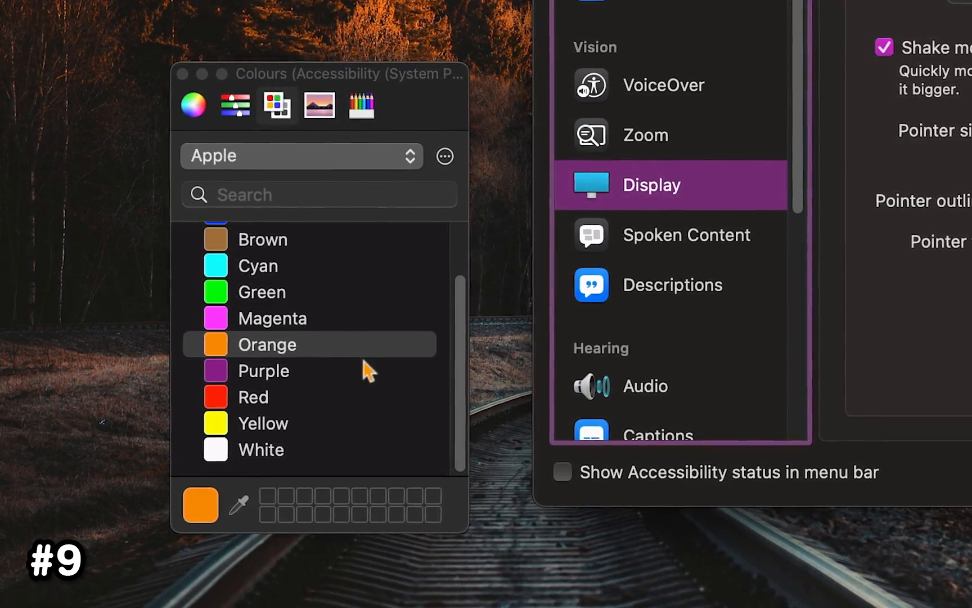
click(271, 424)
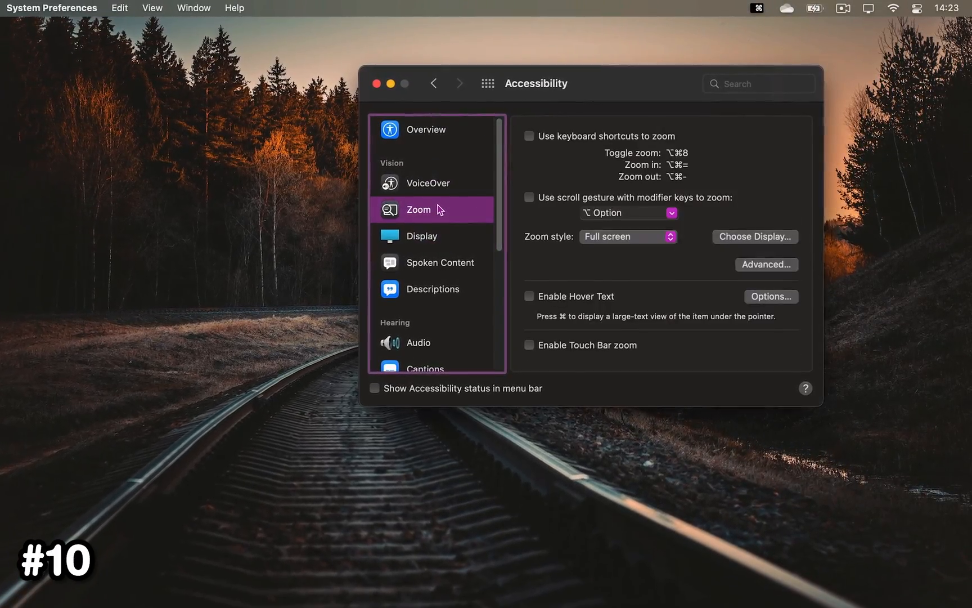
Show Zoom's Advanced appearance options in Accessibility
click(766, 264)
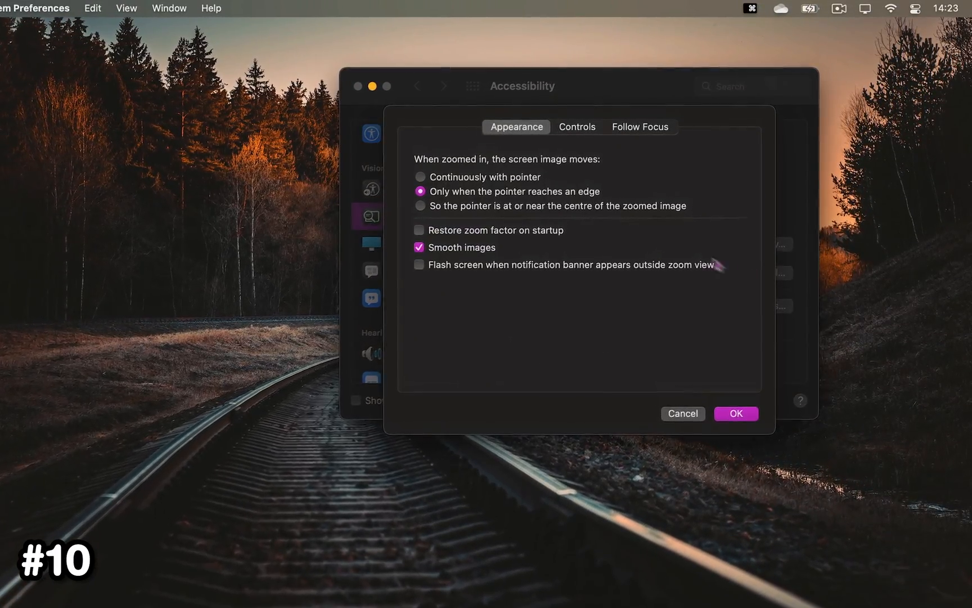
click(576, 126)
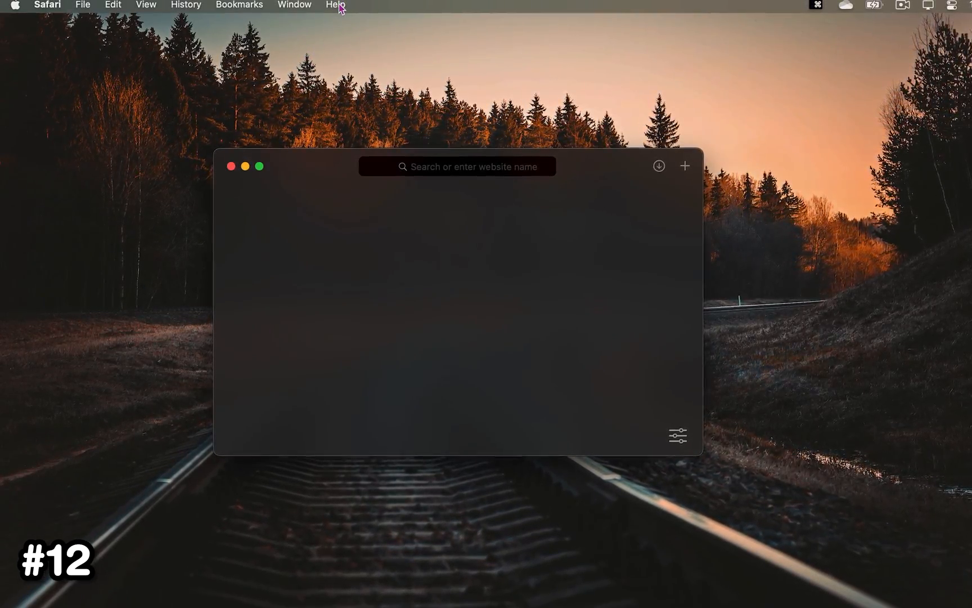
Search the Help menu for 'new tab' and run the New Tab command
click(336, 6)
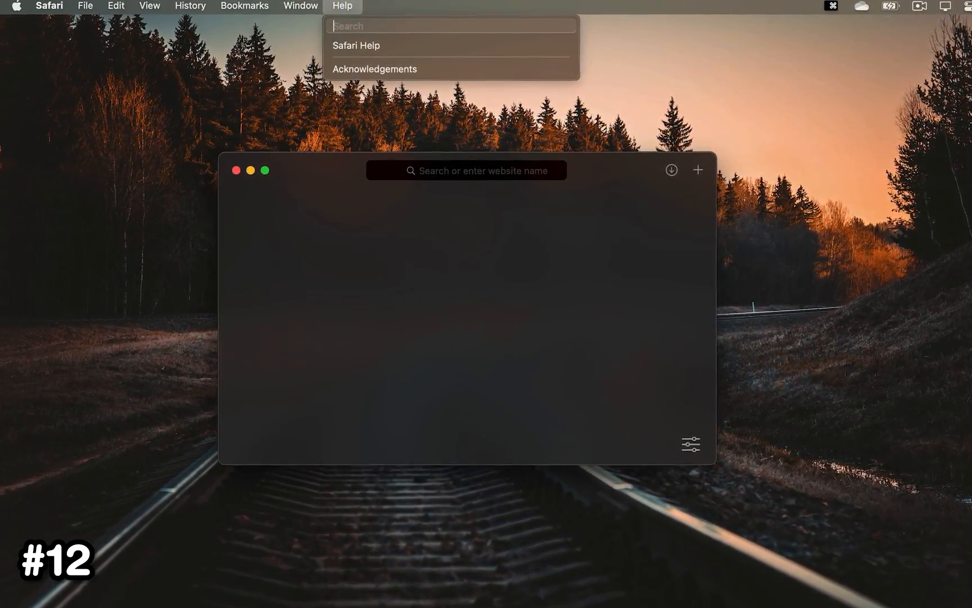
text(new tab)
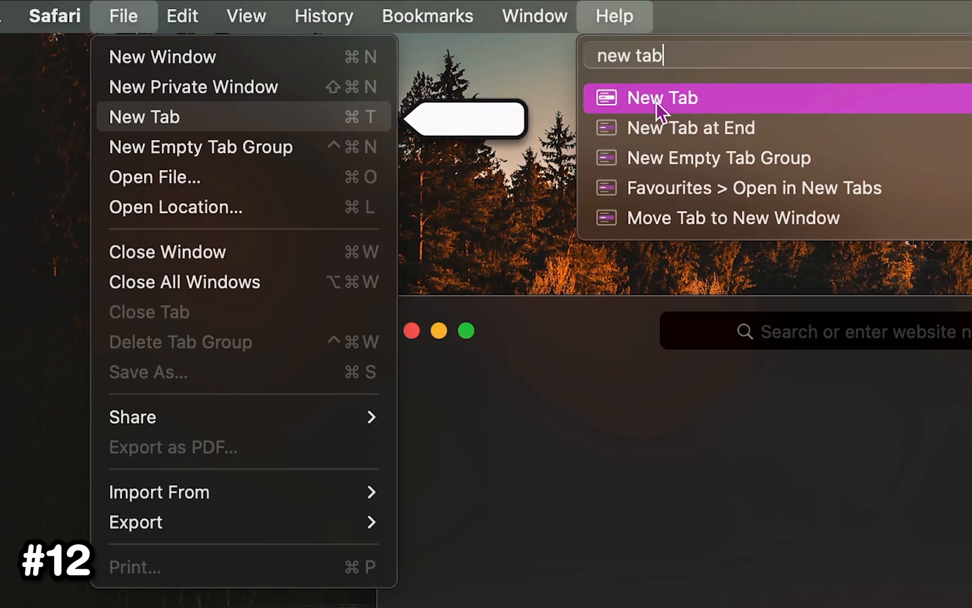
click(662, 98)
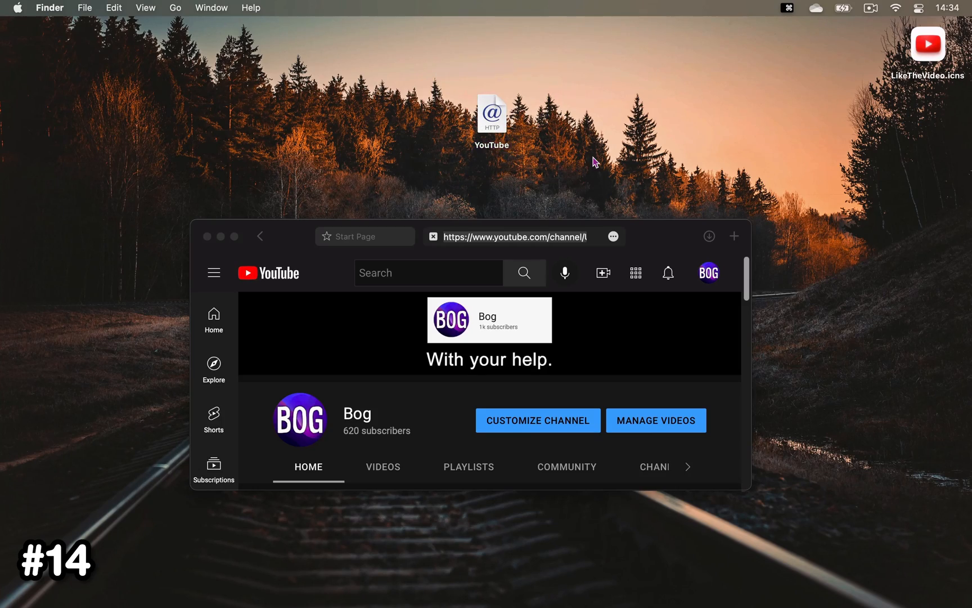
Show Get Info for the YouTube webloc shortcut on the desktop
right_click(490, 114)
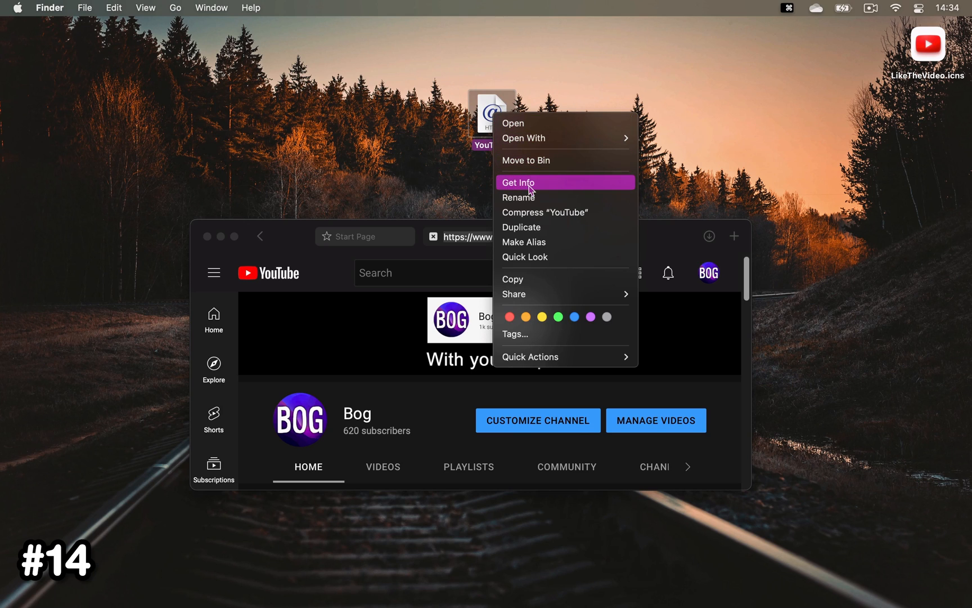
click(521, 182)
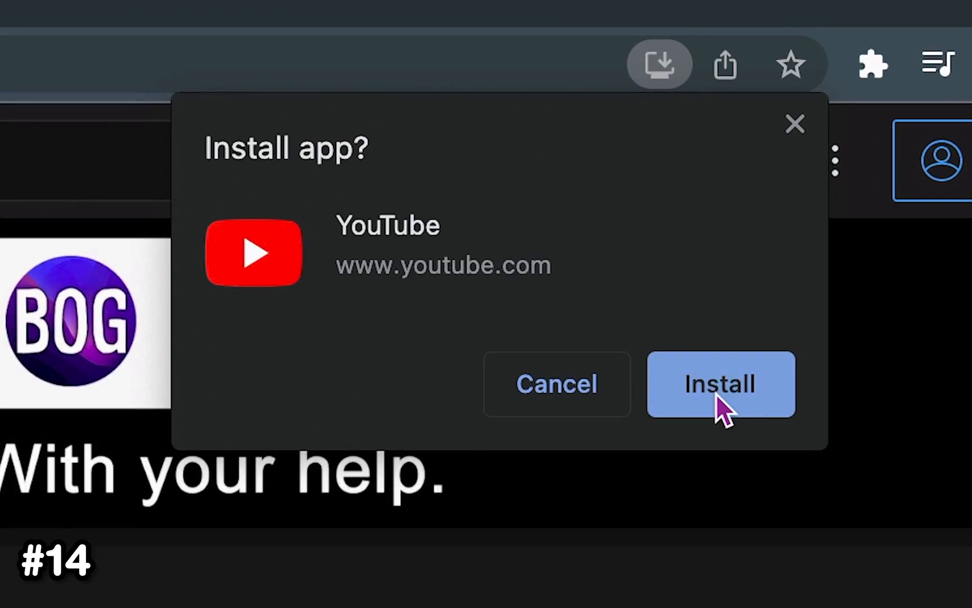
Select LikeTheVideo.icns on the desktop and copy it with Cmd+C for pasting into Delete me
click(720, 383)
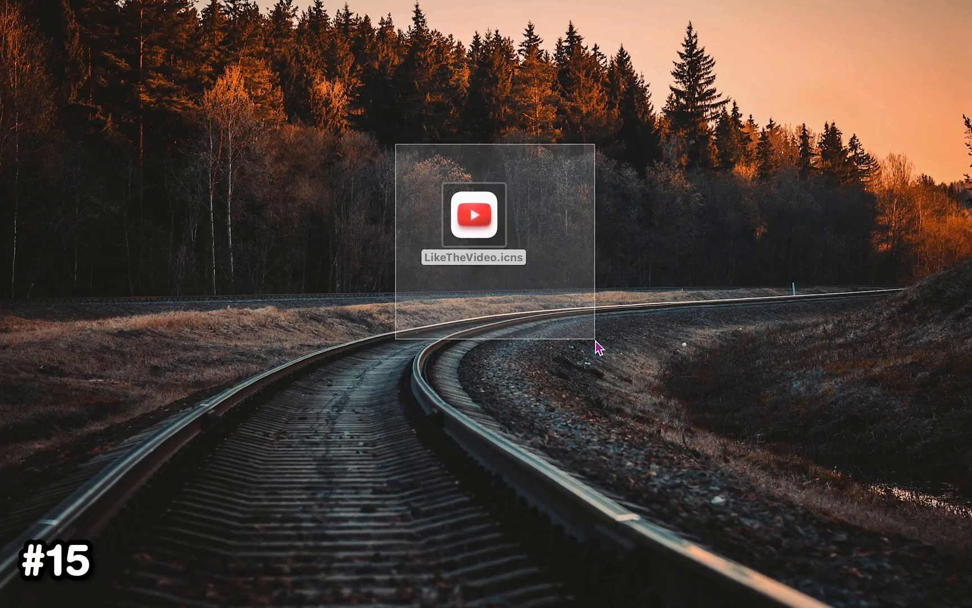
key(cmd+x)
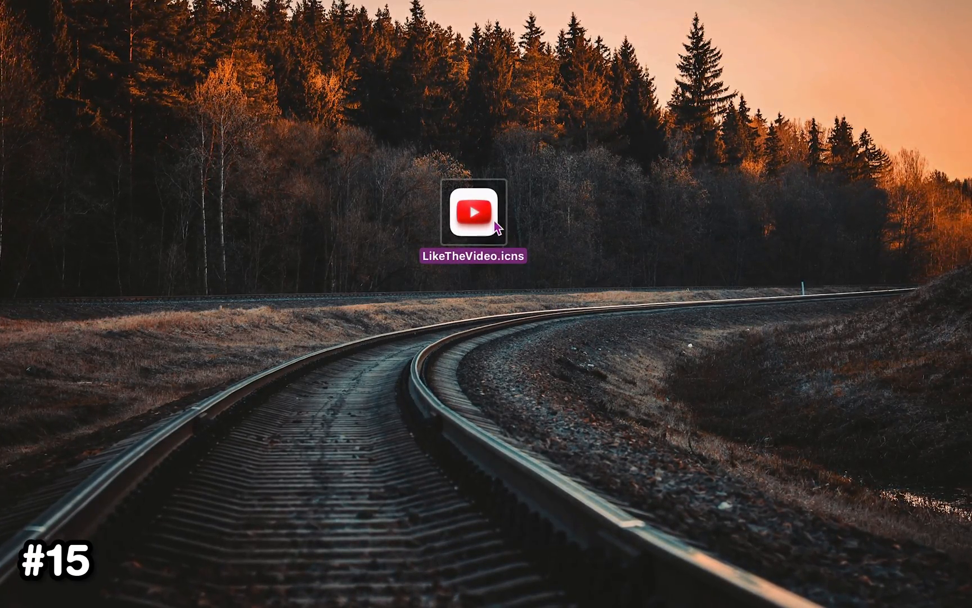
key(cmd+c)
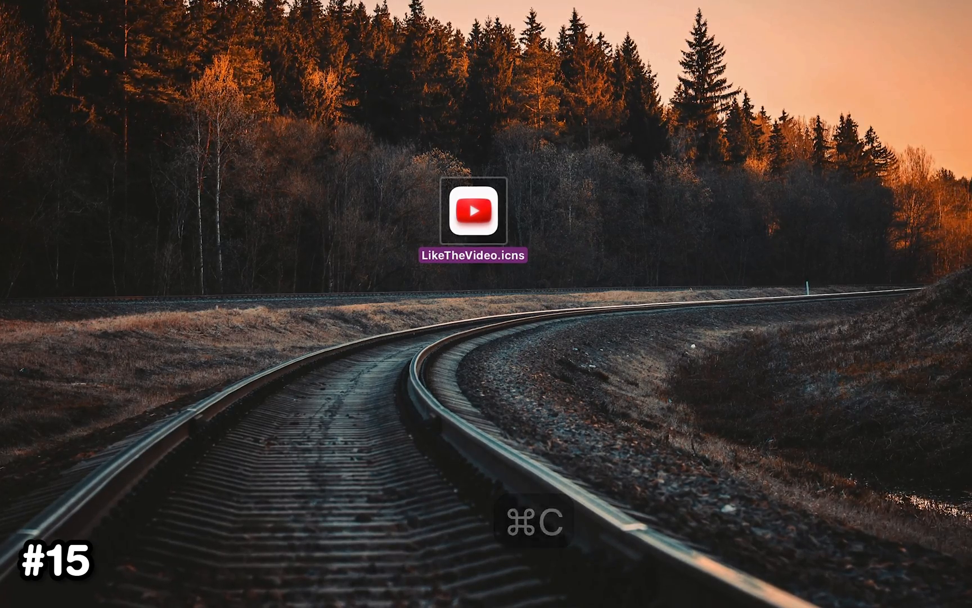
key(cmd+c)
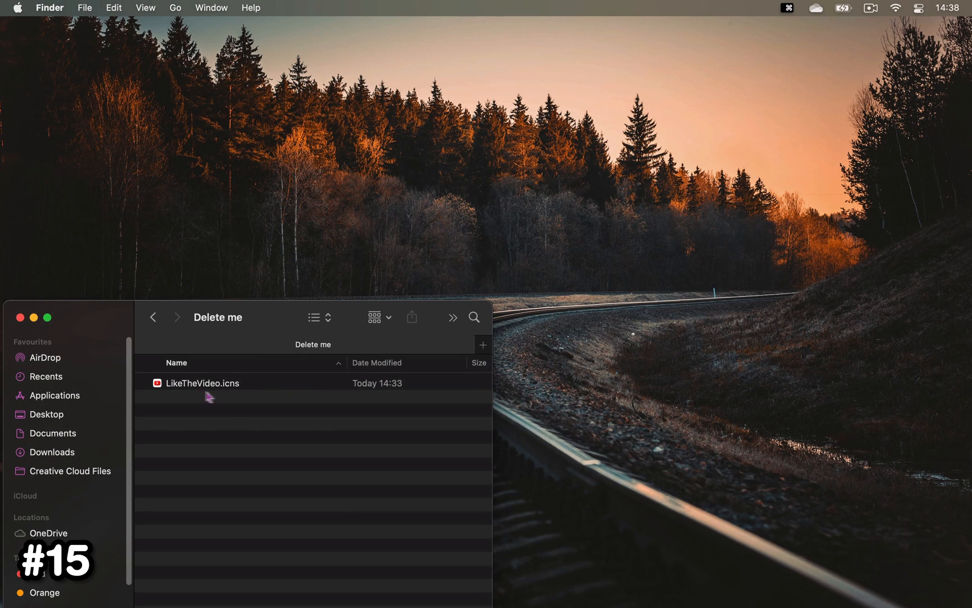
mouse_move(253, 412)
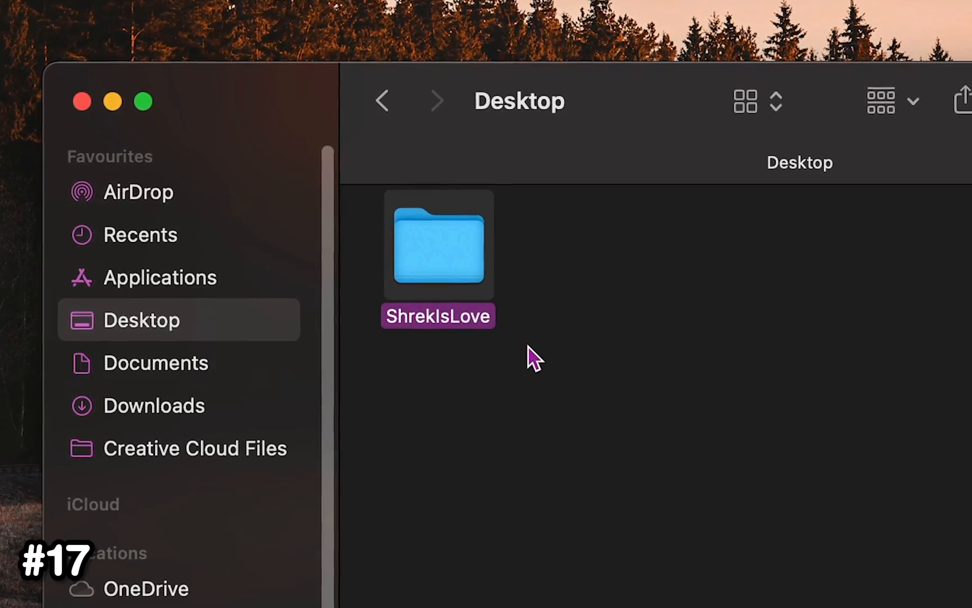
text(hello)
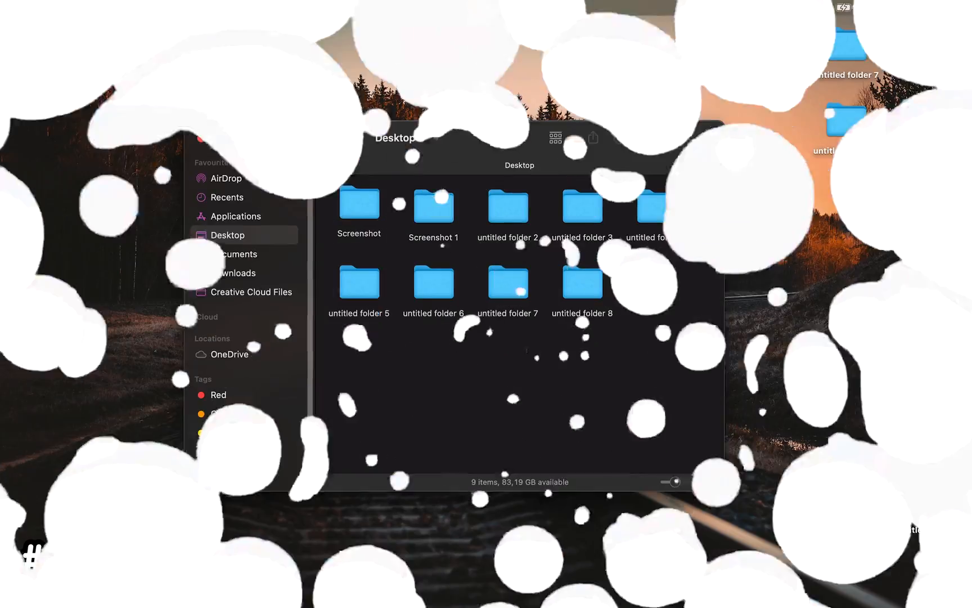
Batch-rename the nine selected folders, replacing the text Screenshot with 69
right_click(357, 205)
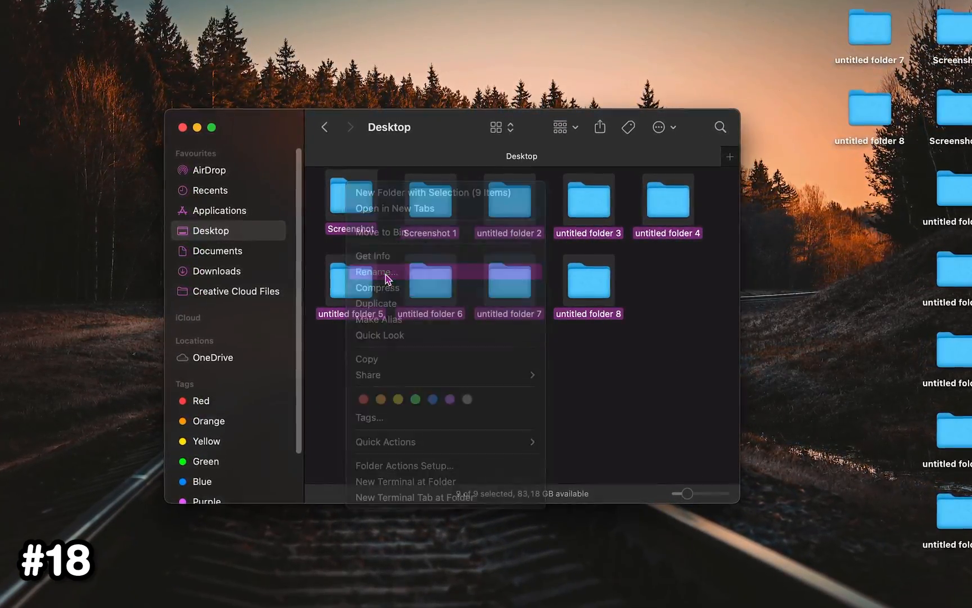
click(377, 272)
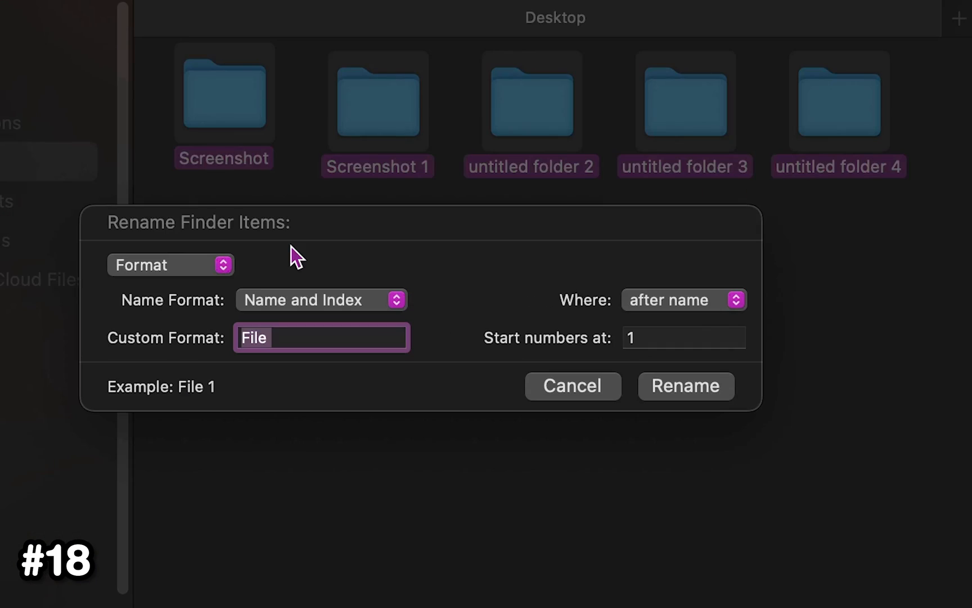
click(170, 264)
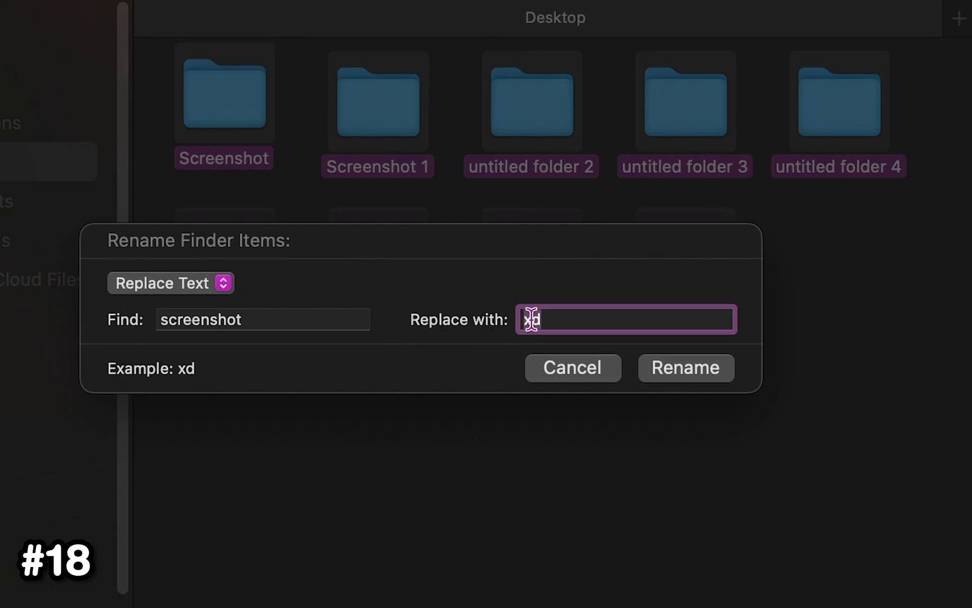
text(69)
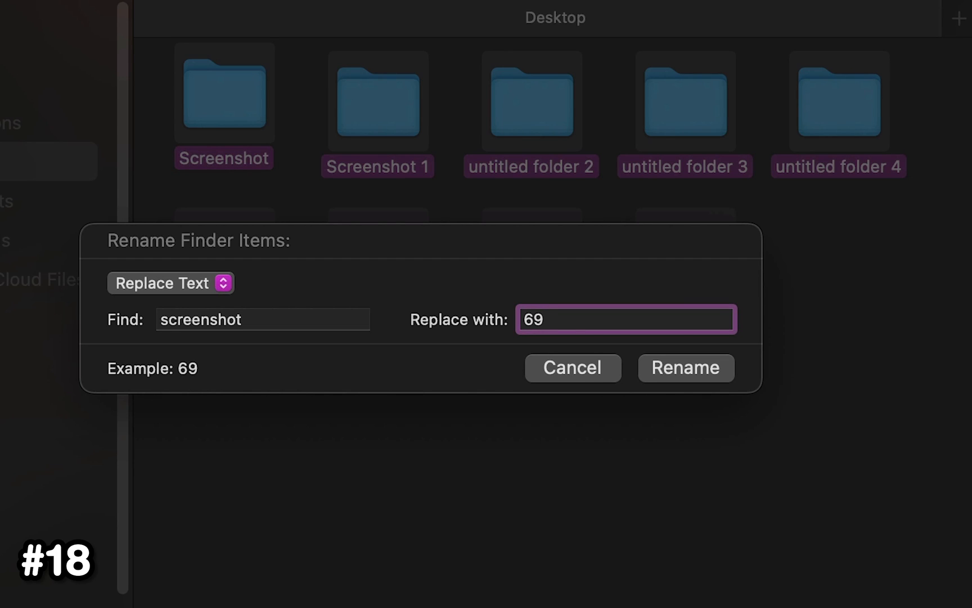
click(686, 367)
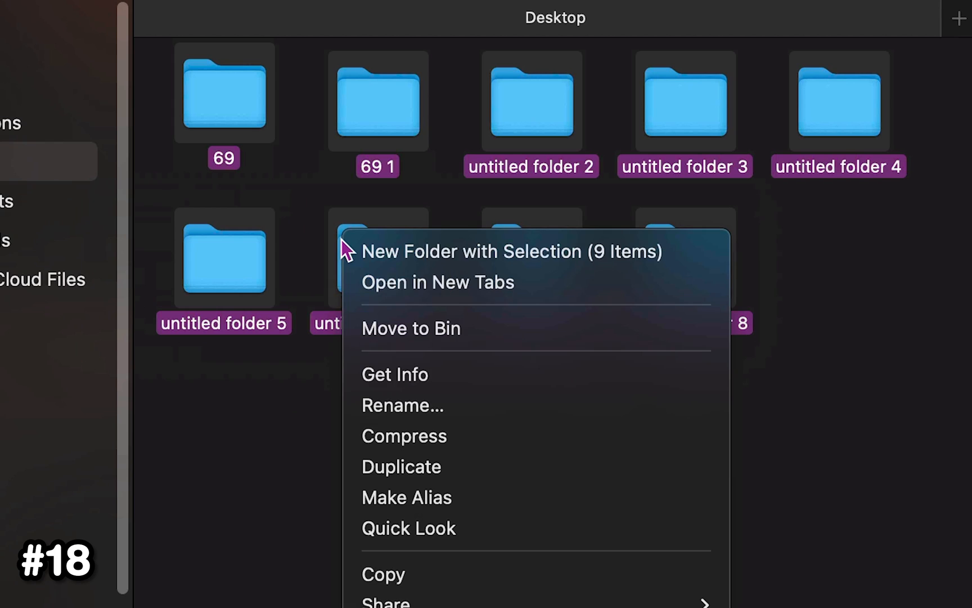
Run a second batch rename that appends OKAY to the end of every folder name
click(402, 405)
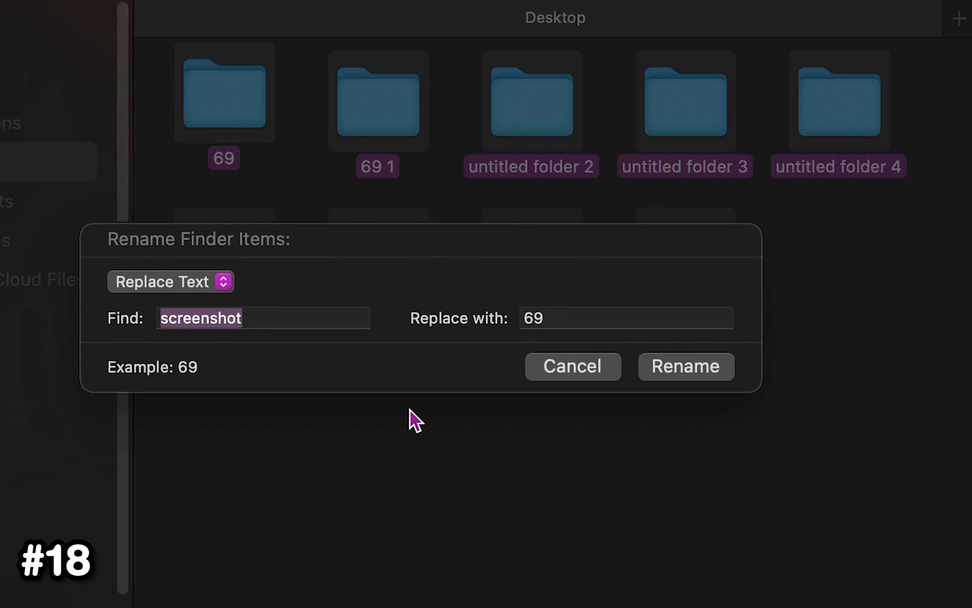
click(171, 281)
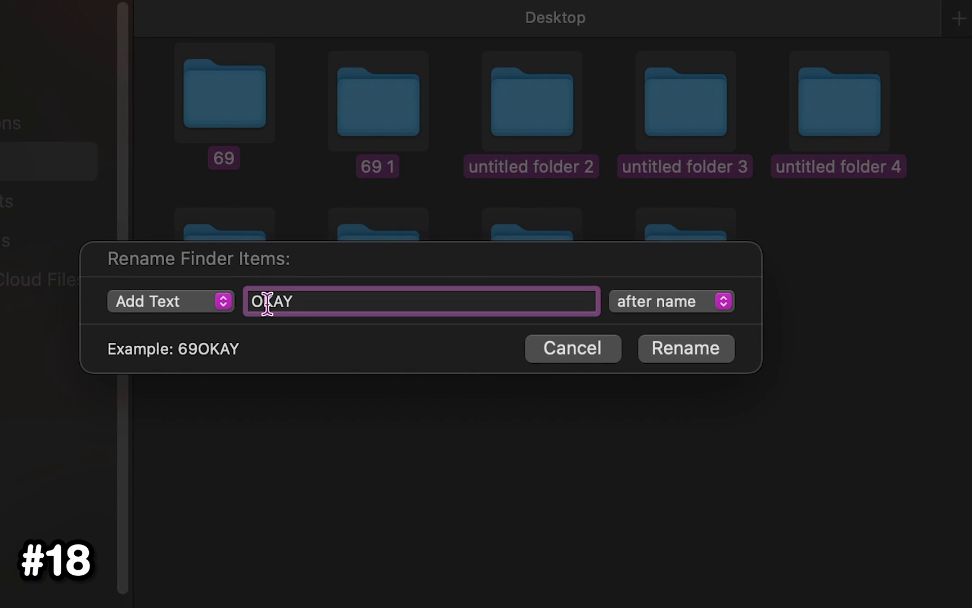
click(684, 347)
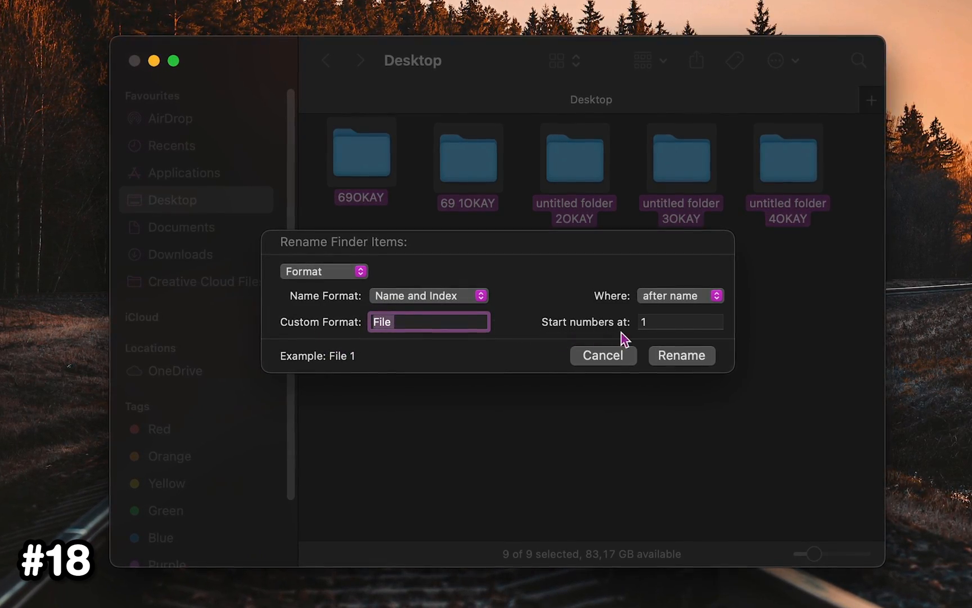
click(680, 356)
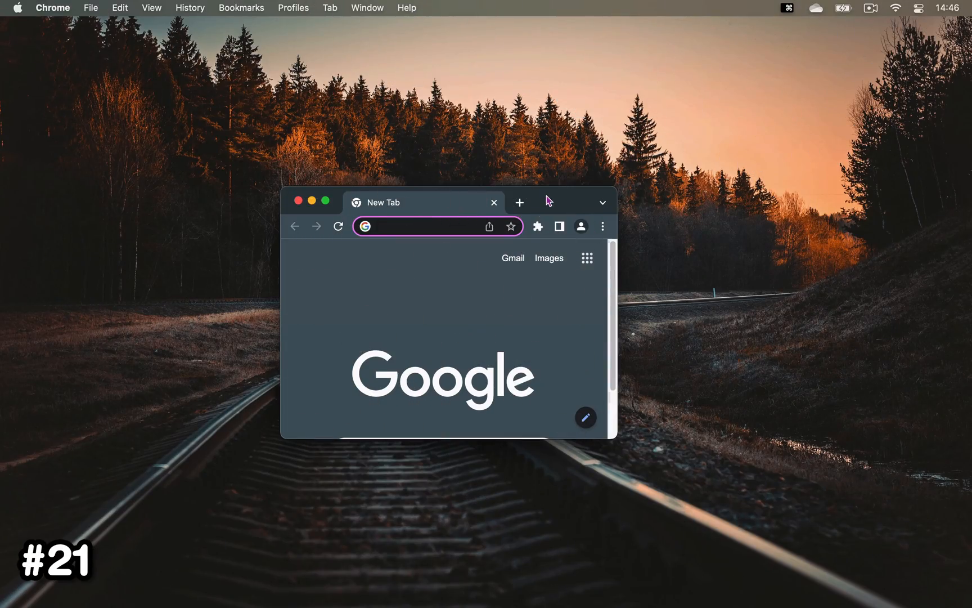
Maximize the Chrome new-tab window with the green zoom button so it fills the screen
click(325, 202)
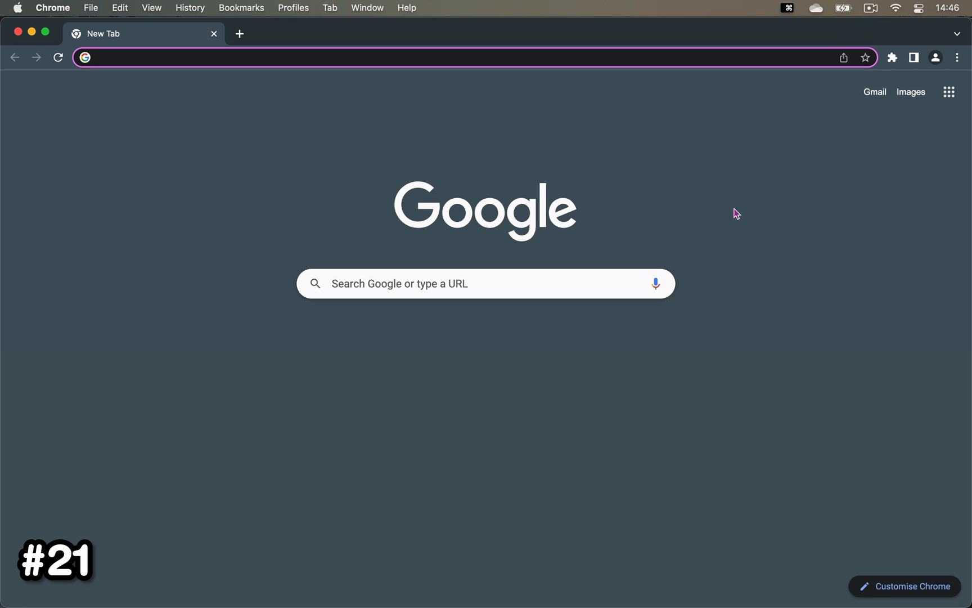
mouse_move(731, 211)
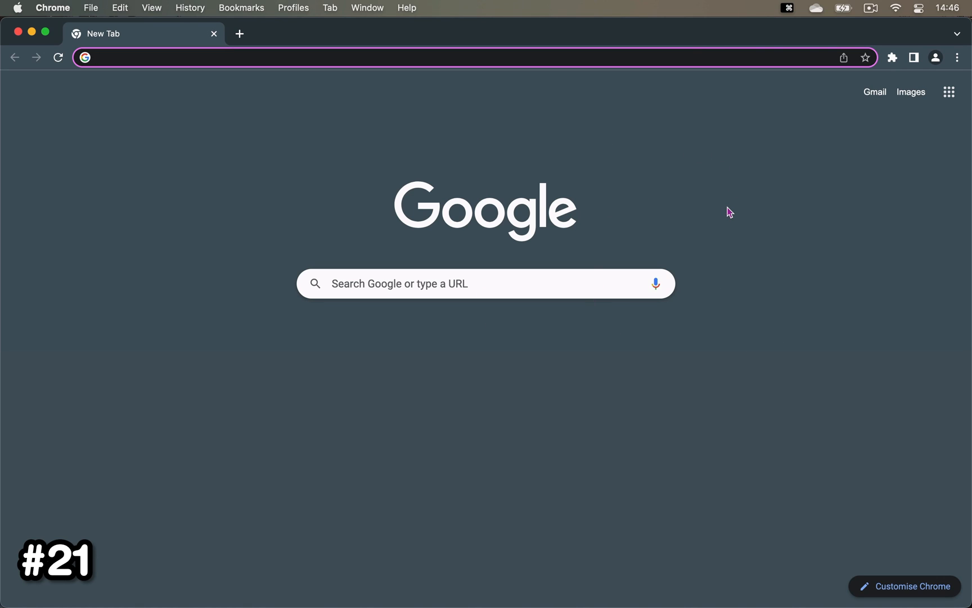